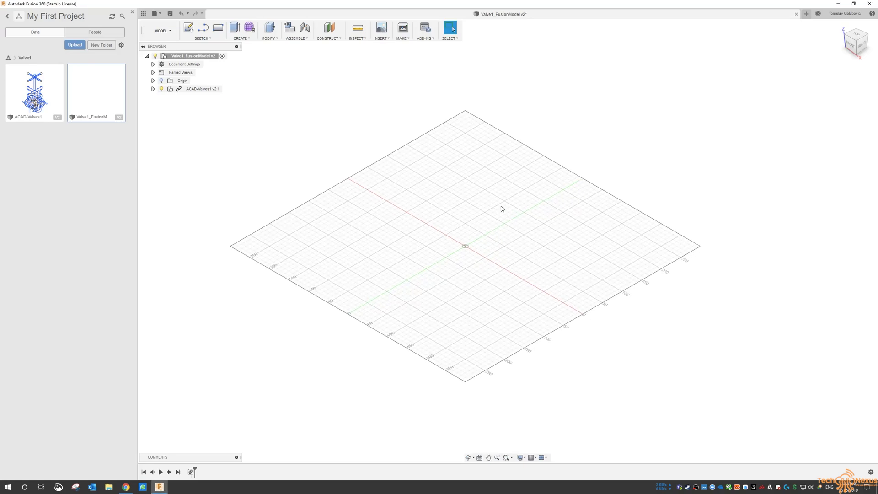
Show the ACAD-Valves1 component's top, right and front view sketches in the canvas.
{"action": "left_click", "coordinate": [159, 88]}
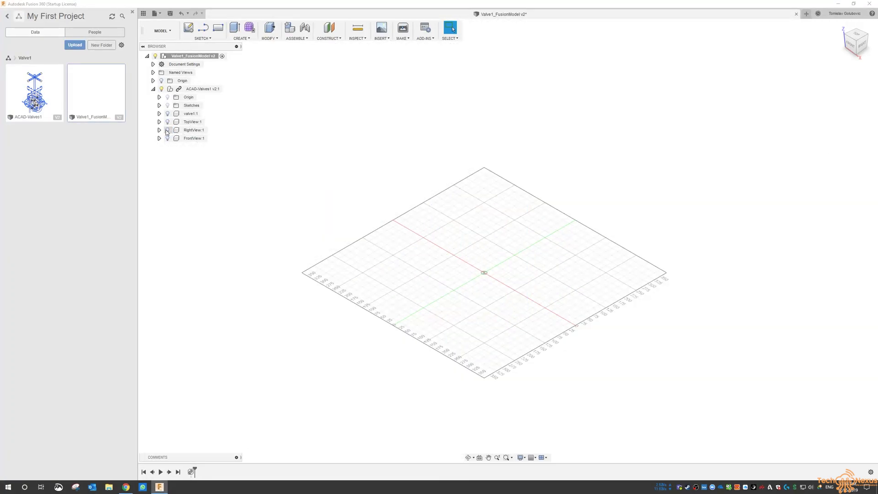
{"action": "left_click", "coordinate": [167, 139]}
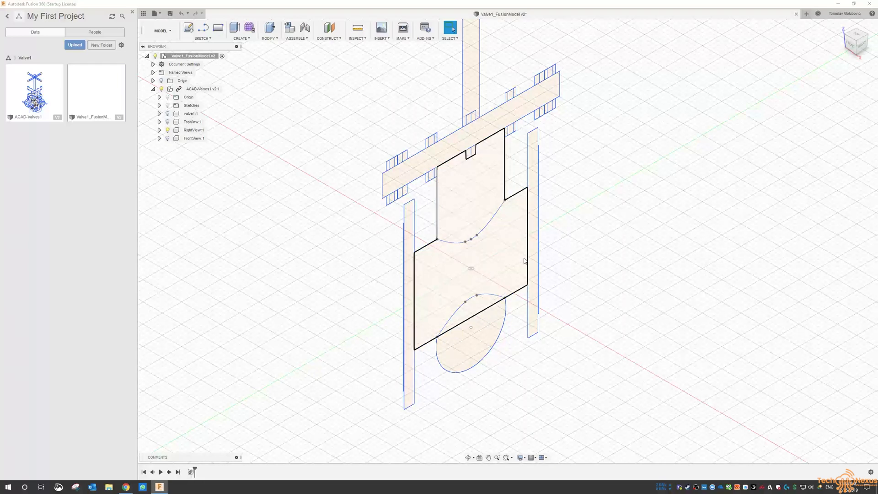
{"action": "mouse_move", "coordinate": [518, 245]}
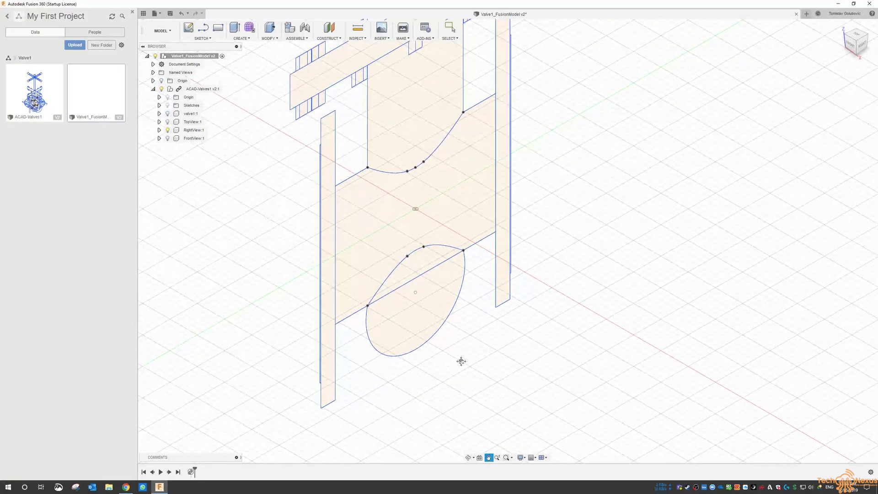
Trace a closed inverted-U half profile of the flanged pipe with lines on the right view.
{"action": "left_click", "coordinate": [202, 30]}
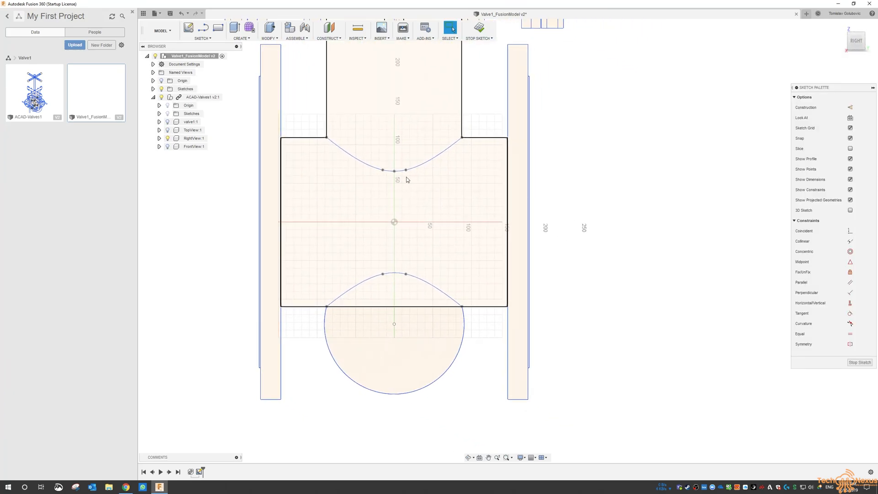
{"action": "left_click", "coordinate": [202, 30]}
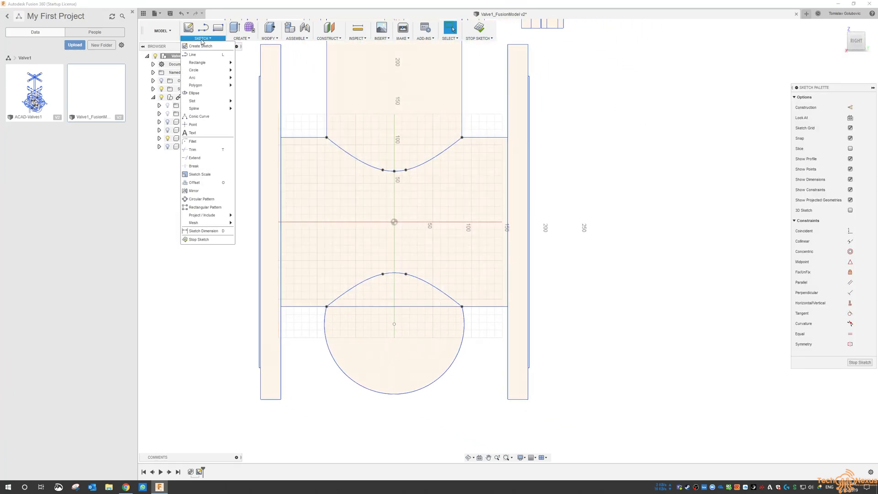
{"action": "left_click", "coordinate": [260, 223]}
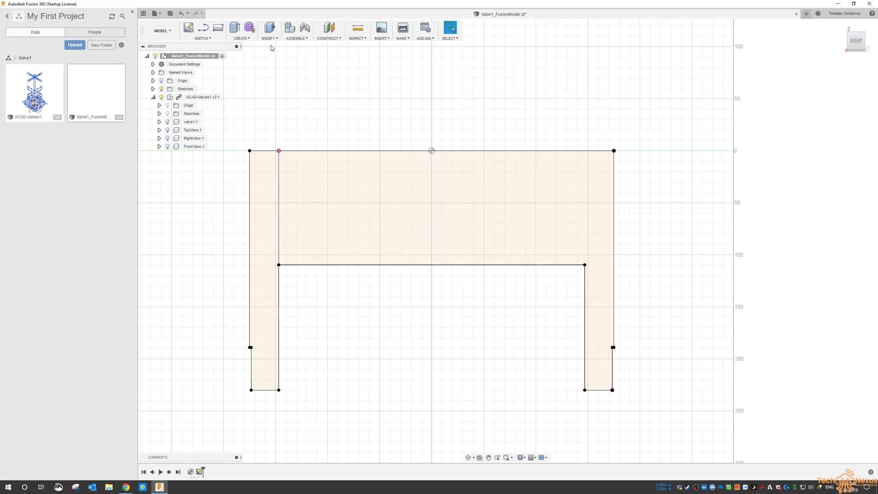
Trim the extra line so the inverted-U profile forms one clean region.
{"action": "left_click", "coordinate": [201, 30]}
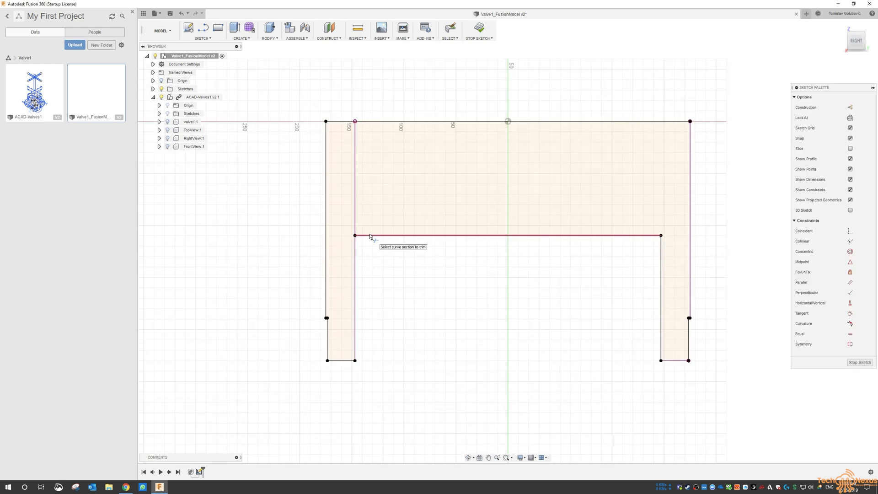
{"action": "left_click", "coordinate": [370, 235]}
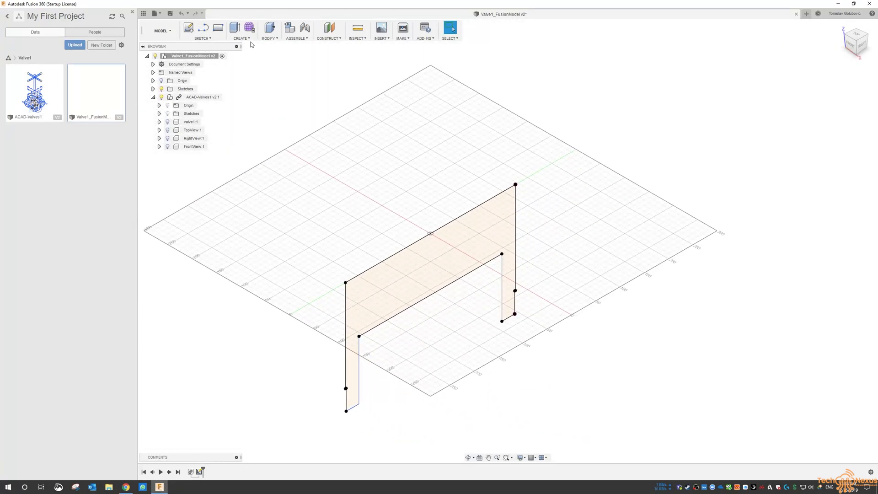
Revolve the inverted-U profile 360° into a solid flanged pipe body.
{"action": "left_click", "coordinate": [242, 30]}
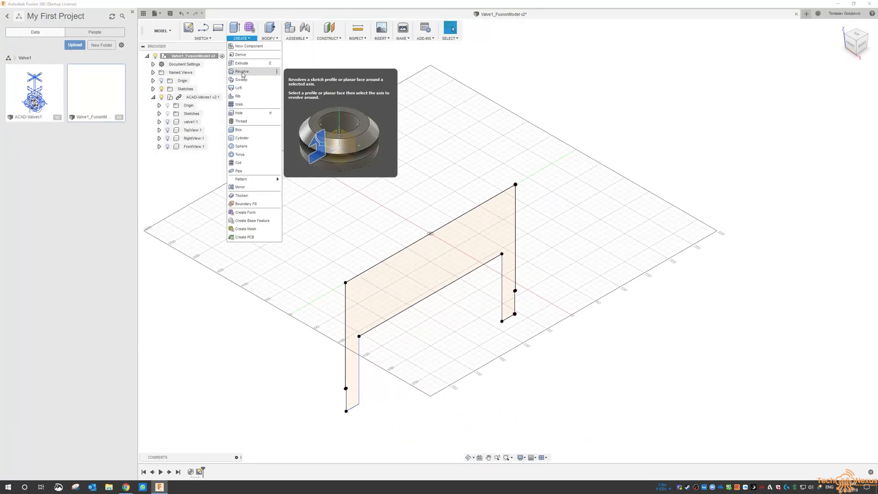
{"action": "left_click", "coordinate": [242, 71]}
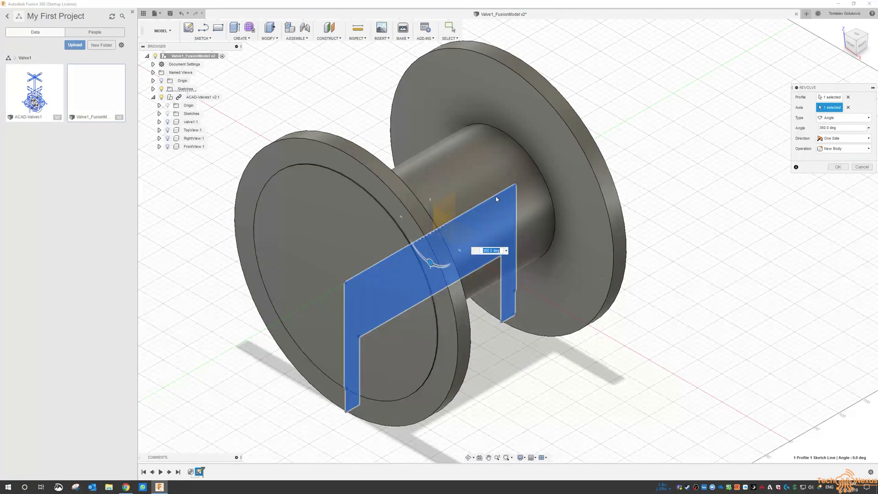
{"action": "mouse_move", "coordinate": [269, 252]}
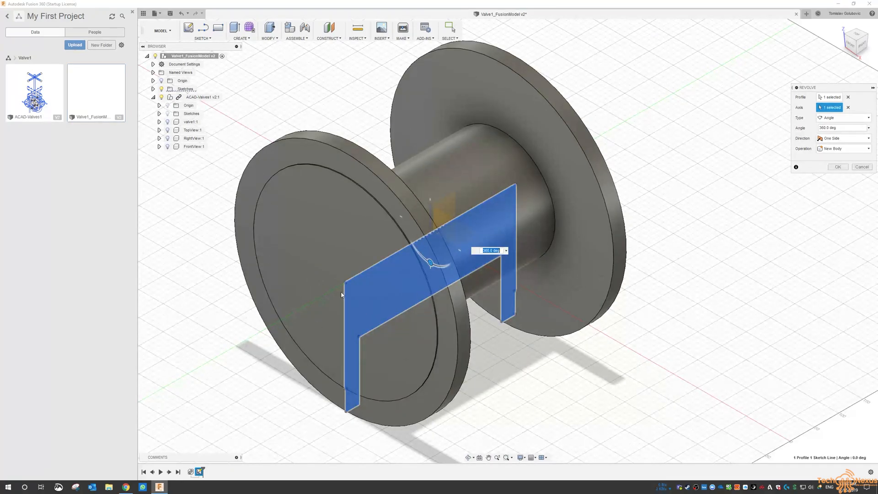
{"action": "left_click", "coordinate": [837, 167]}
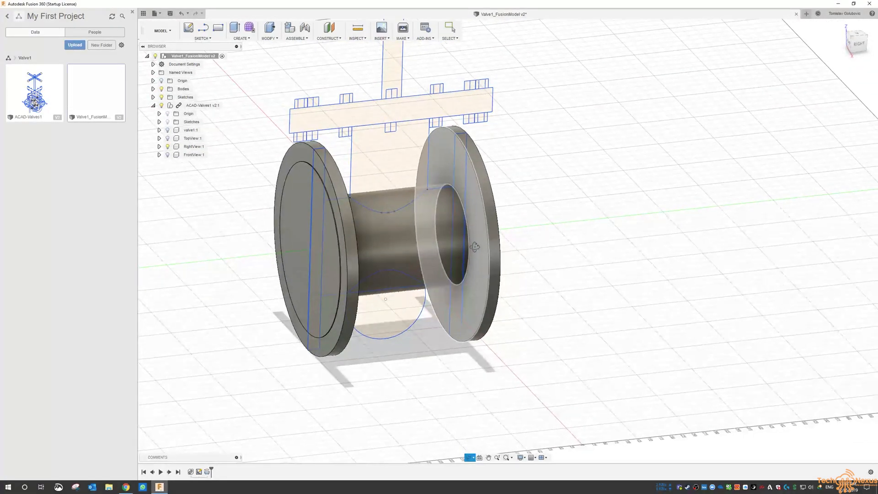
Draw a closed rectangular neck outline with lines over the right view in a second sketch.
{"action": "left_click_drag", "start_coordinate": [475, 247], "coordinate": [349, 219]}
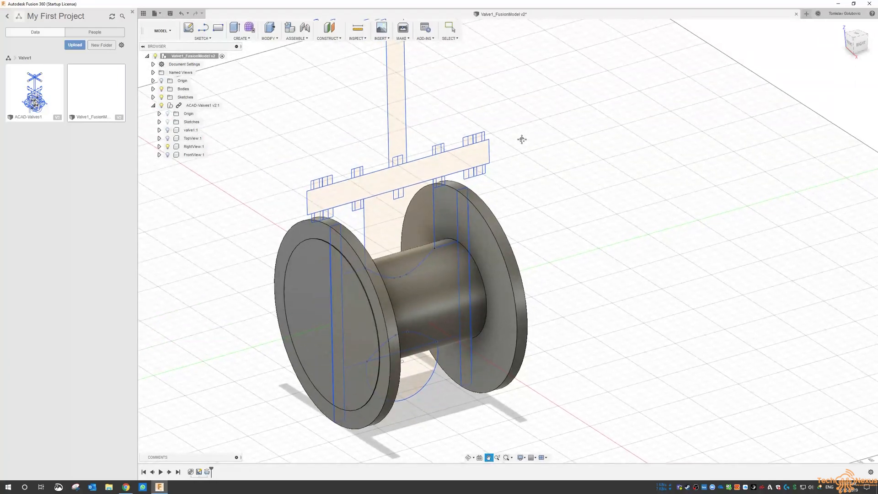
{"action": "left_click", "coordinate": [202, 31]}
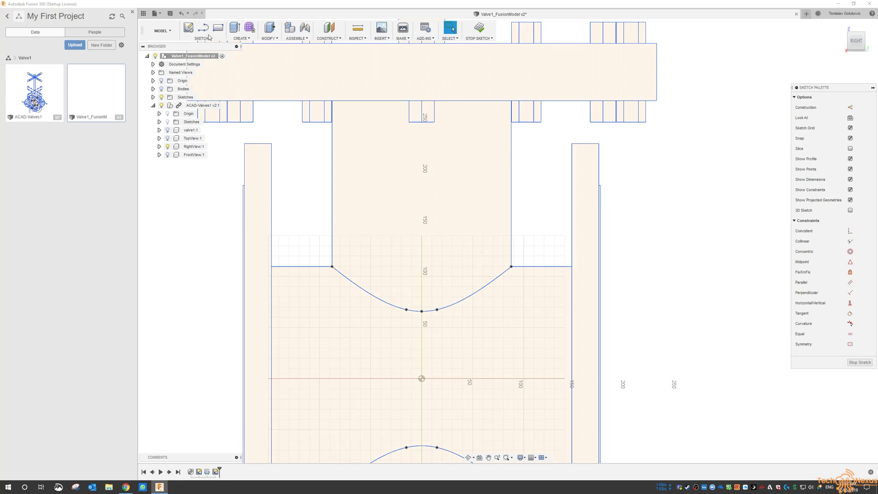
{"action": "mouse_move", "coordinate": [218, 28]}
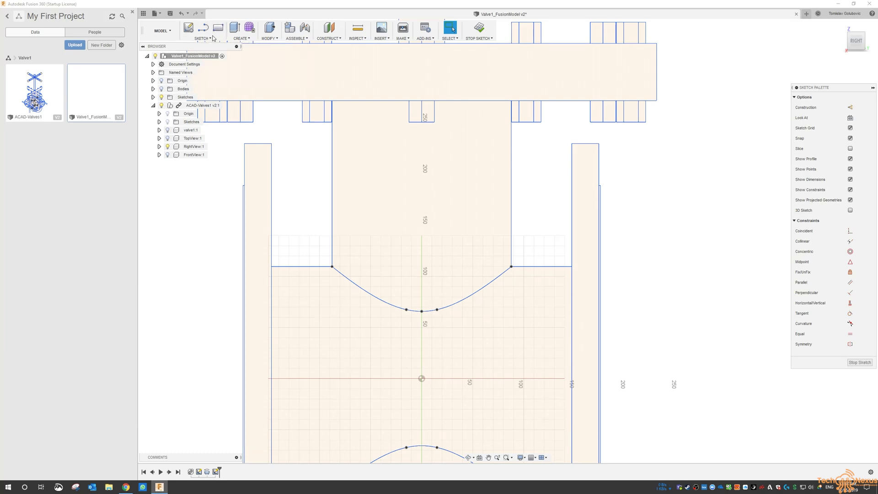
{"action": "left_click", "coordinate": [201, 38]}
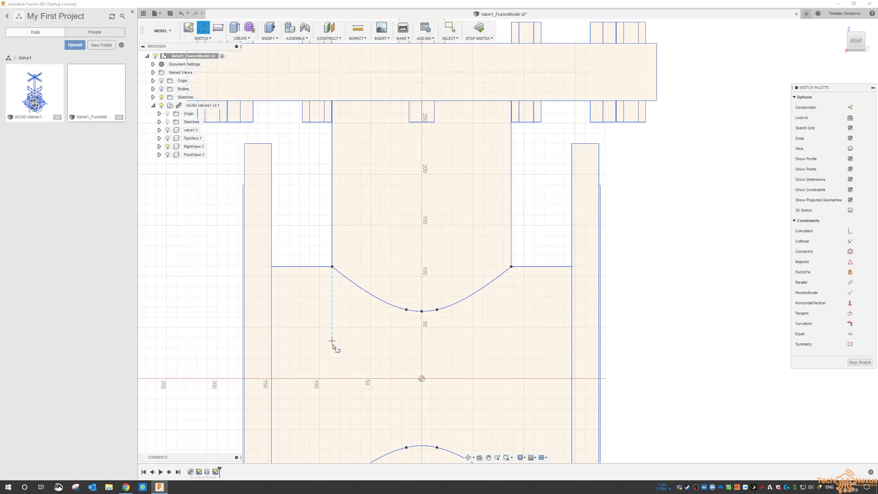
{"action": "mouse_move", "coordinate": [334, 375]}
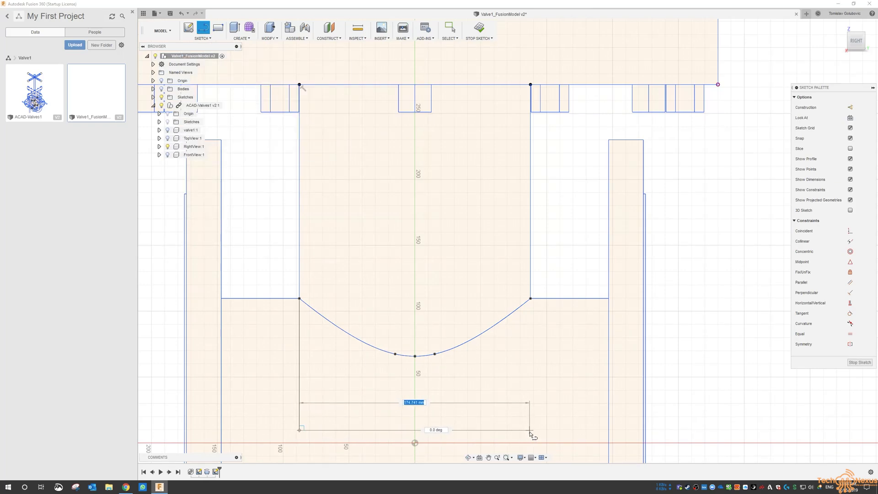
{"action": "left_click_drag", "start_coordinate": [531, 435], "coordinate": [532, 398]}
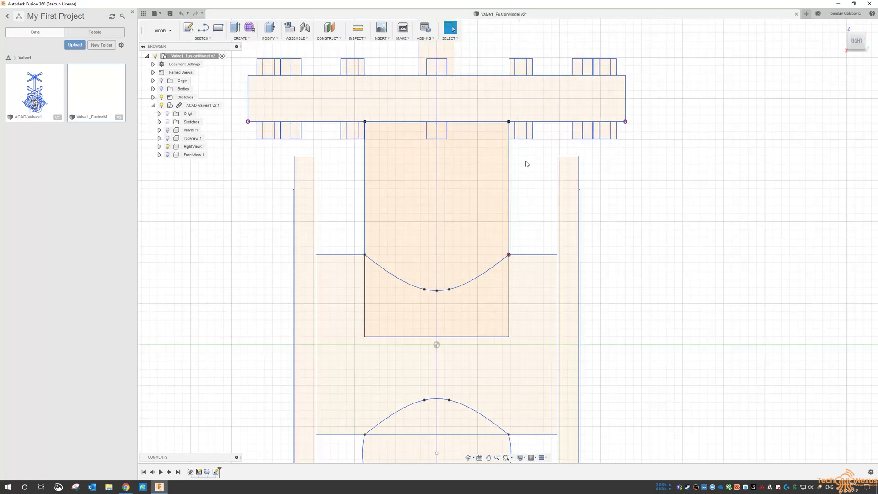
Edit Sketch2 so the neck rectangle becomes a half-width profile beside the centre line.
{"action": "left_click", "coordinate": [153, 97]}
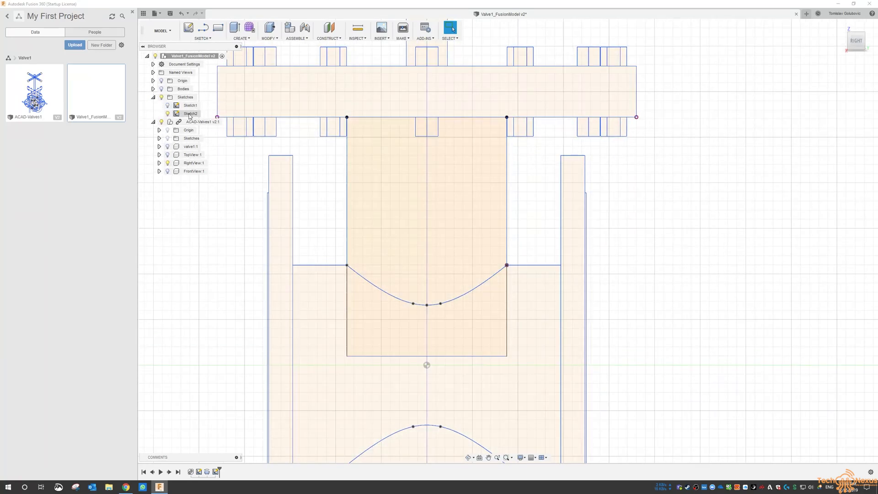
{"action": "right_click", "coordinate": [190, 113]}
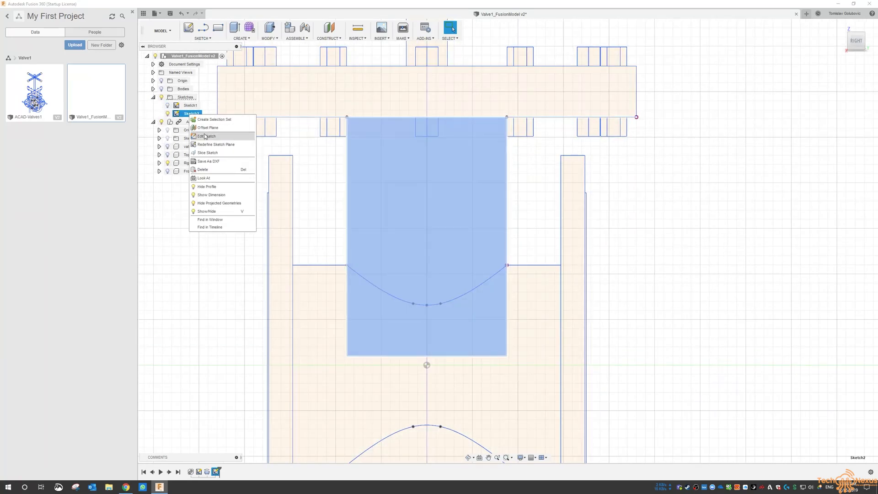
{"action": "left_click", "coordinate": [206, 137]}
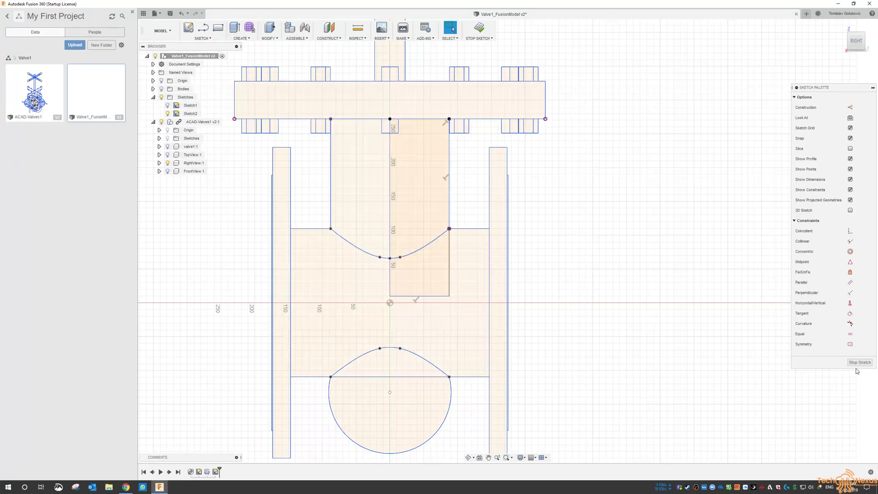
{"action": "left_click", "coordinate": [859, 363]}
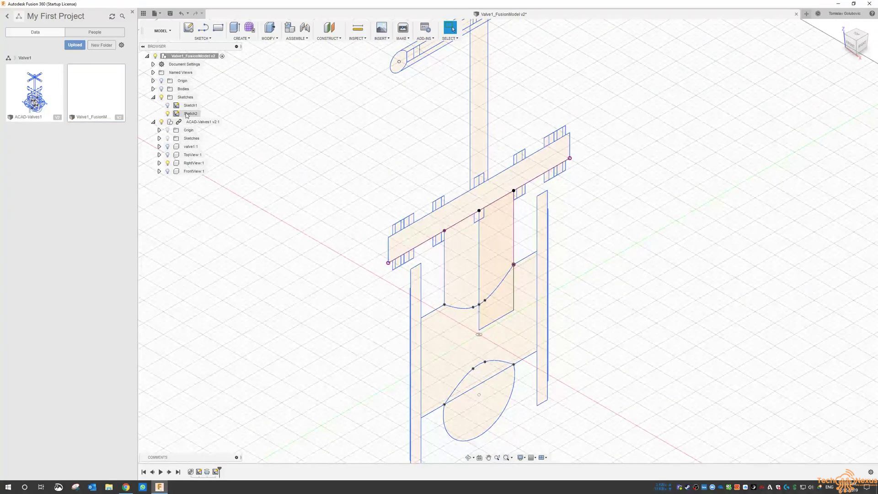
Show the flanged pipe body and start a revolve keeping the default operation.
{"action": "left_click", "coordinate": [183, 88]}
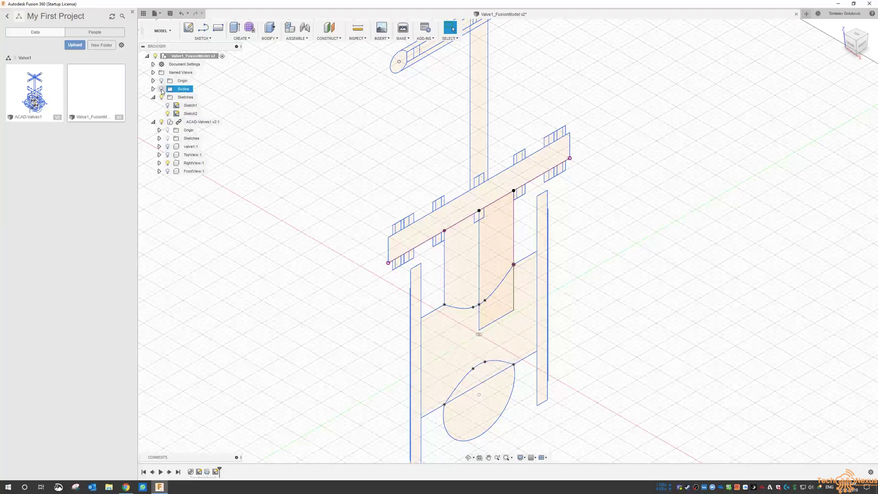
{"action": "left_click", "coordinate": [162, 89]}
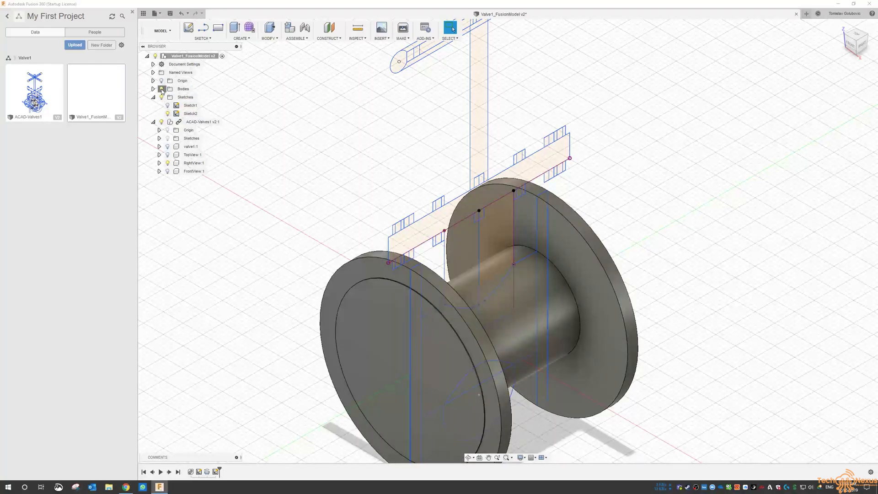
{"action": "left_click", "coordinate": [240, 31]}
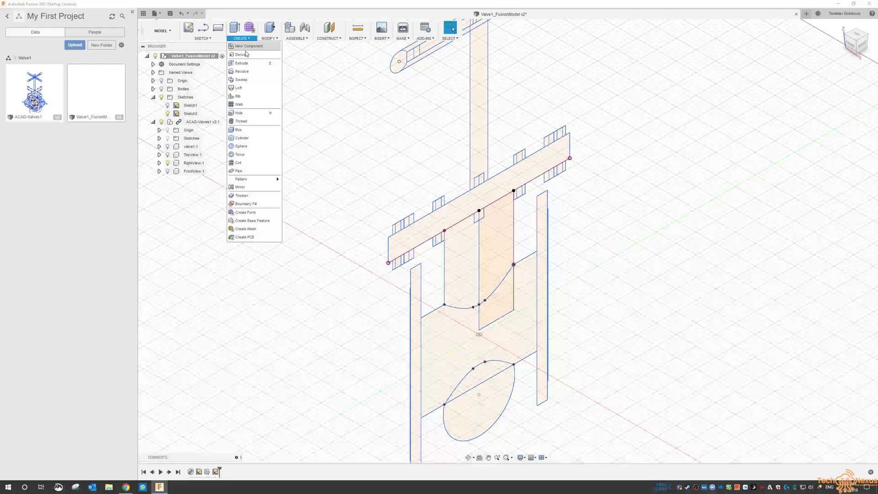
{"action": "left_click", "coordinate": [242, 72]}
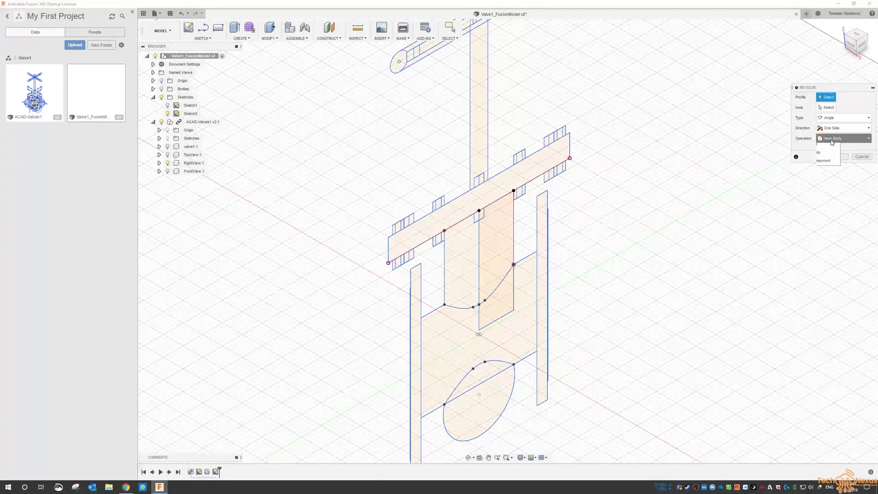
{"action": "left_click", "coordinate": [844, 138]}
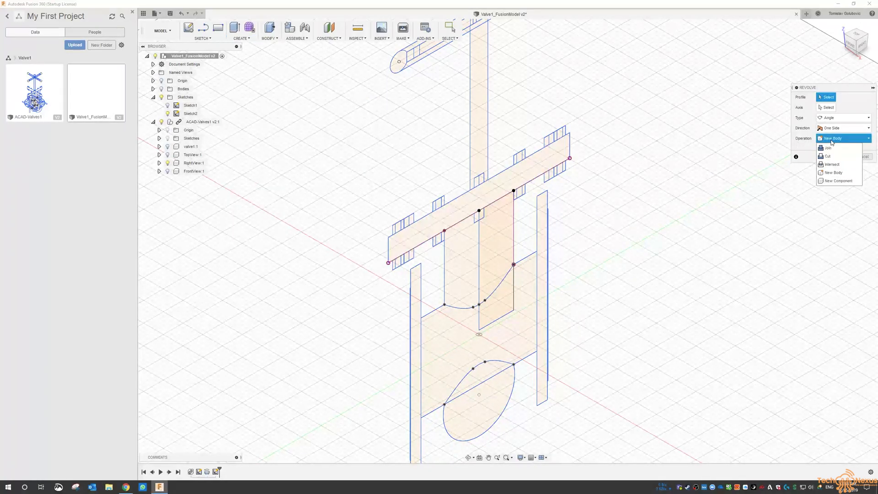
{"action": "left_click", "coordinate": [833, 139]}
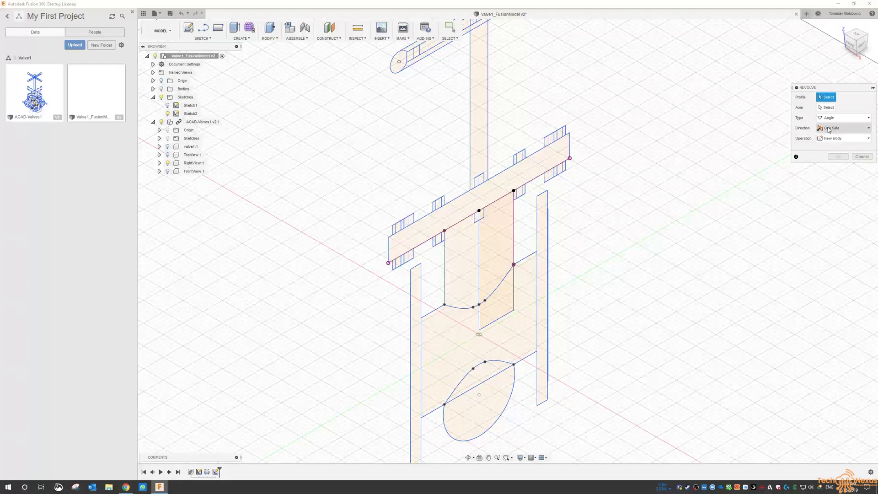
Revolve the half neck rectangle about the centre line 360° and join it to the pipe body.
{"action": "left_click", "coordinate": [496, 252]}
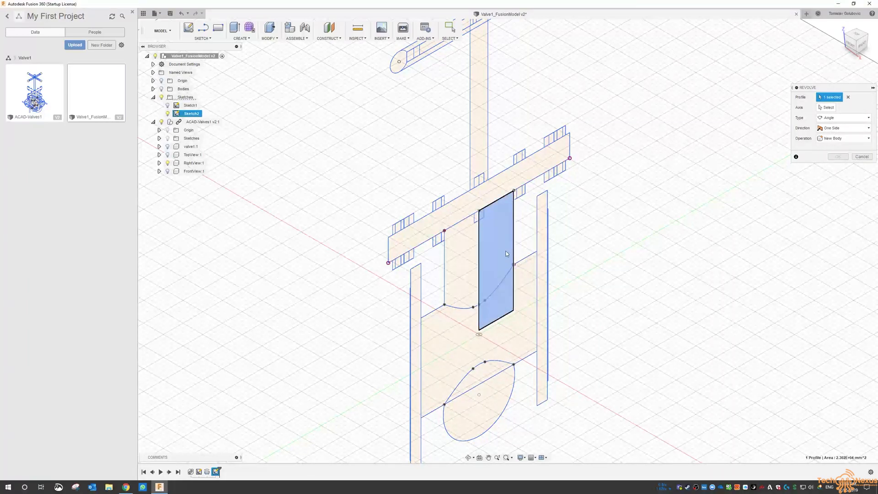
{"action": "left_click", "coordinate": [828, 107]}
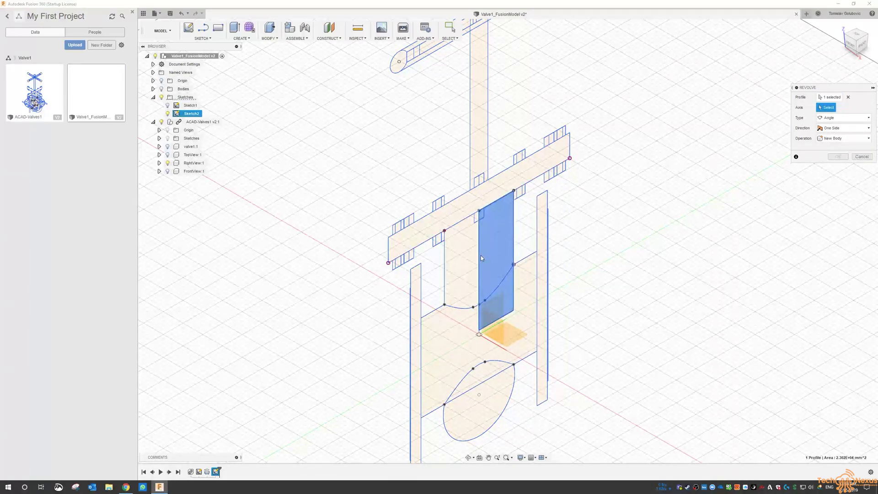
{"action": "left_click", "coordinate": [501, 257]}
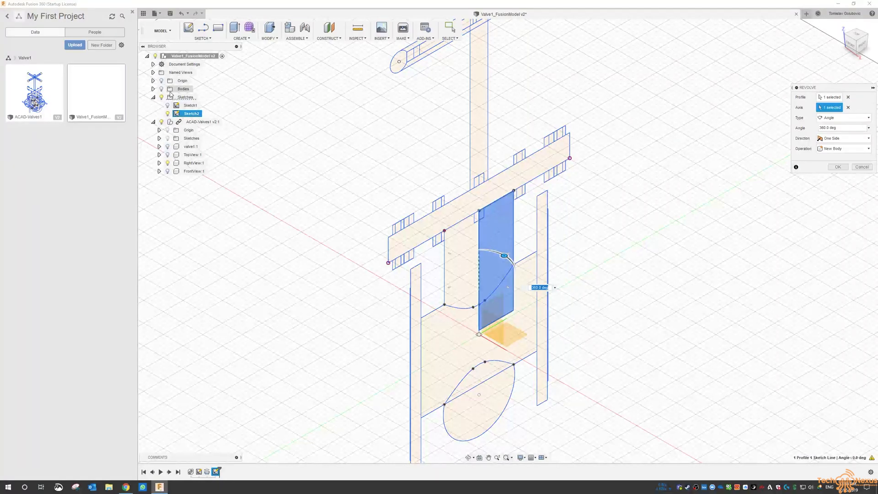
{"action": "left_click", "coordinate": [841, 149]}
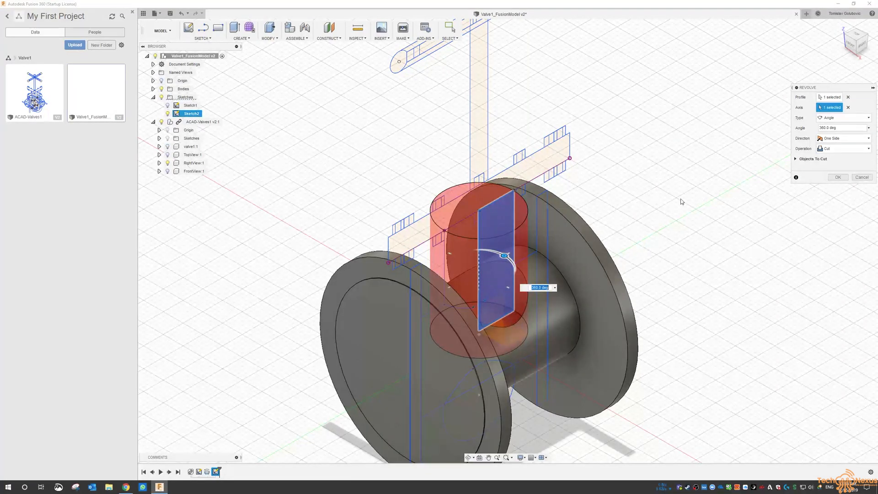
{"action": "left_click", "coordinate": [843, 149]}
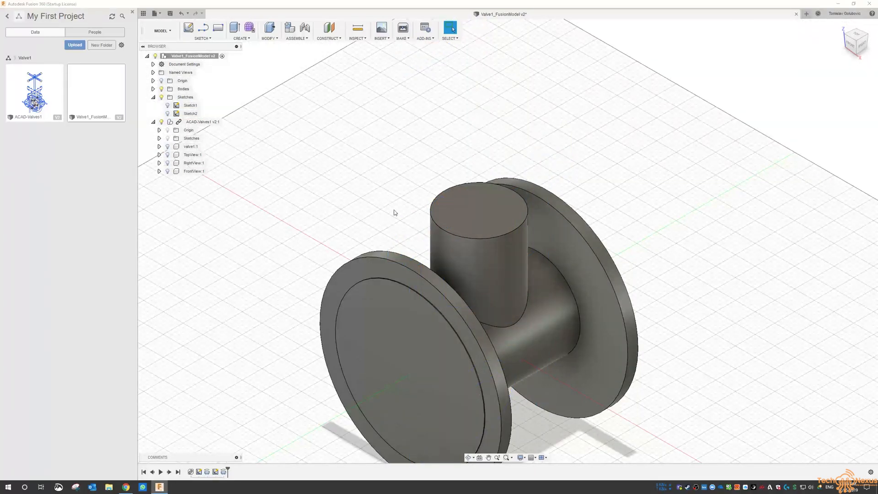
{"action": "left_click_drag", "start_coordinate": [393, 212], "coordinate": [693, 291]}
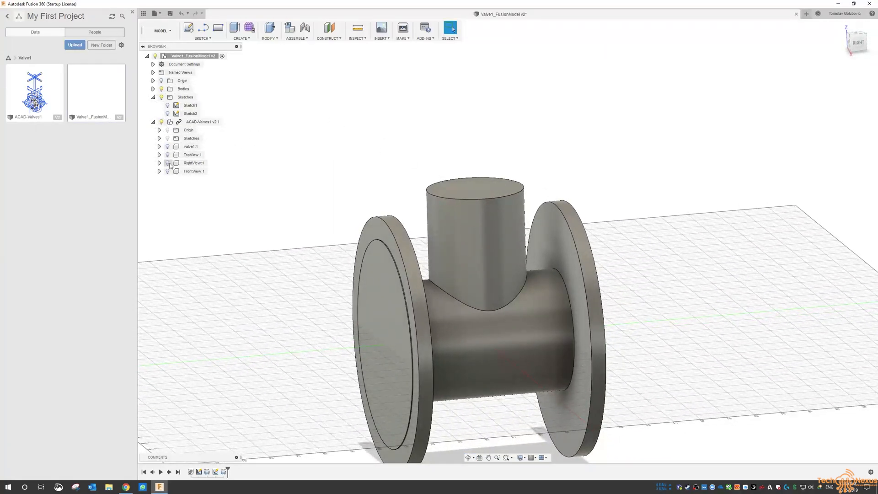
{"action": "left_click", "coordinate": [167, 163]}
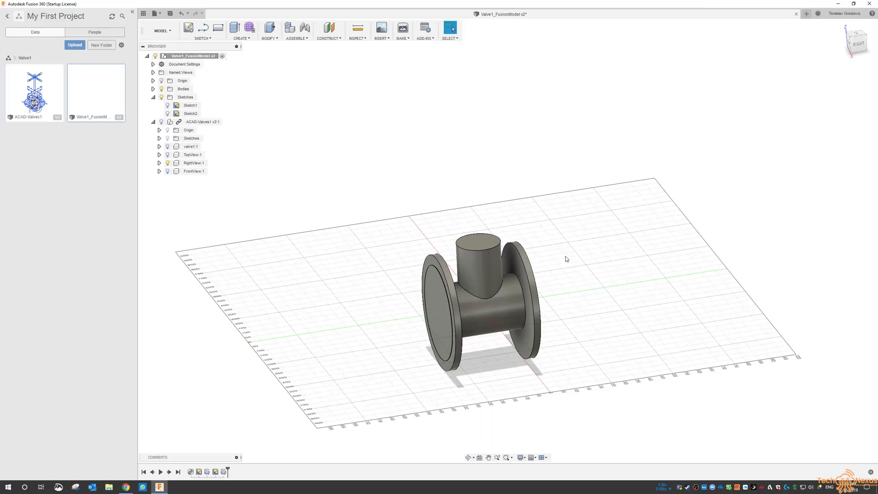
{"action": "mouse_move", "coordinate": [565, 257]}
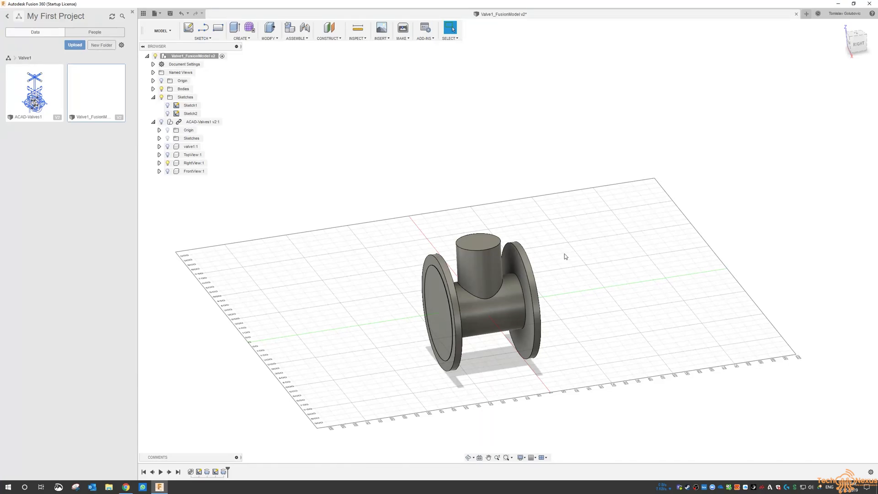